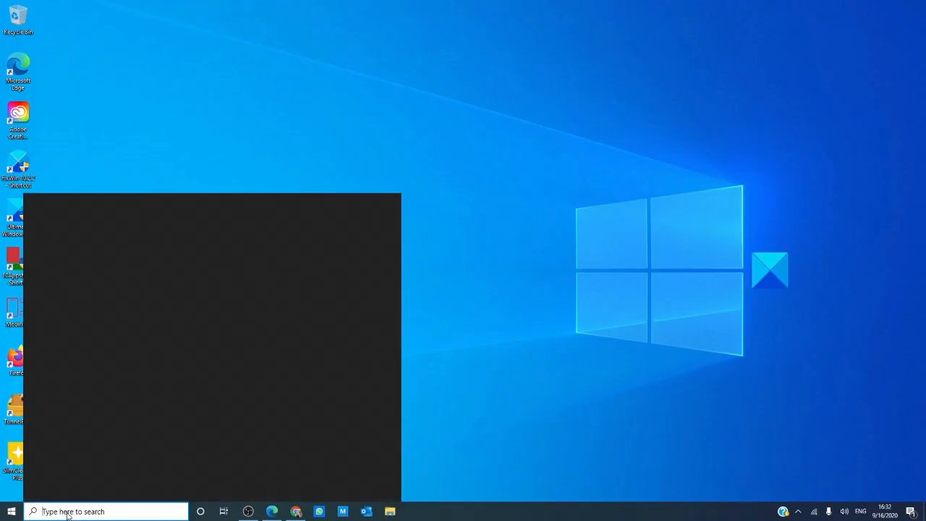
Search Windows for 'troubleshoot' to reach the Troubleshoot settings page.
{"action": "type", "text": "t"}
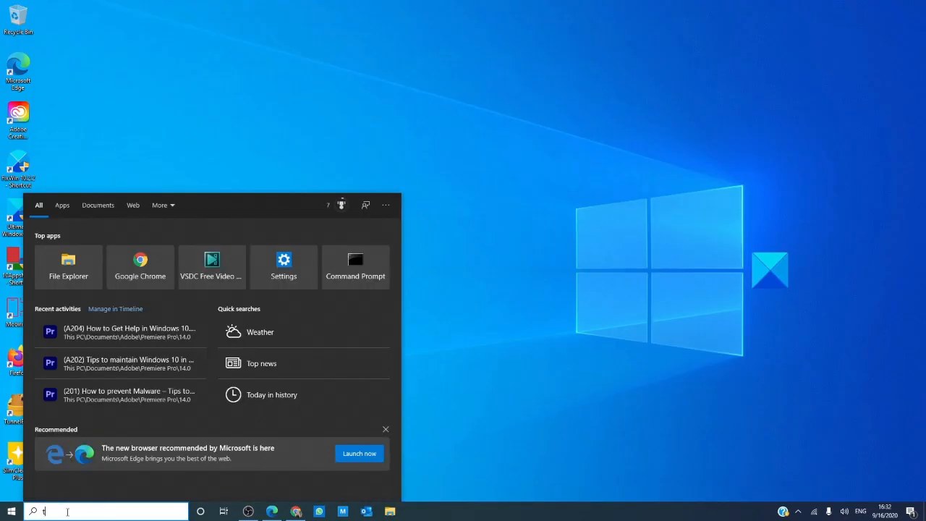
{"action": "type", "text": "roublk"}
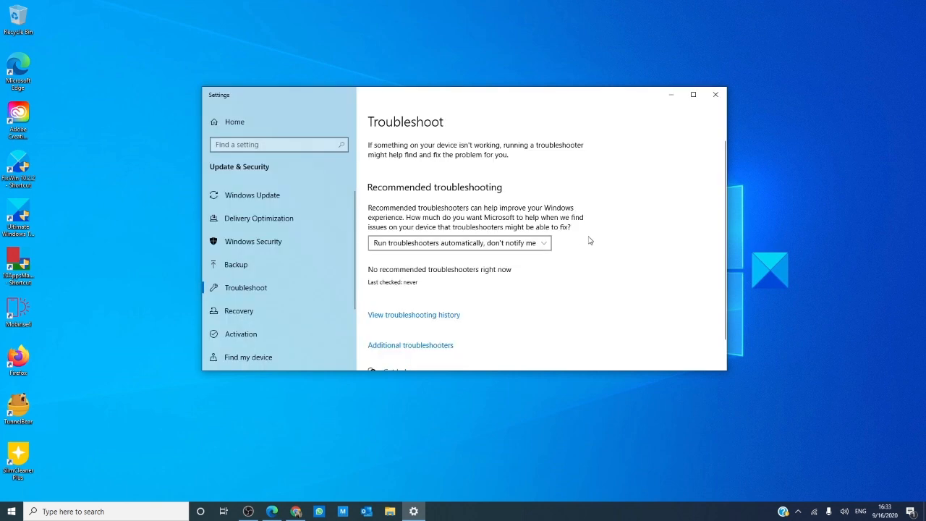
{"action": "left_click", "coordinate": [459, 243]}
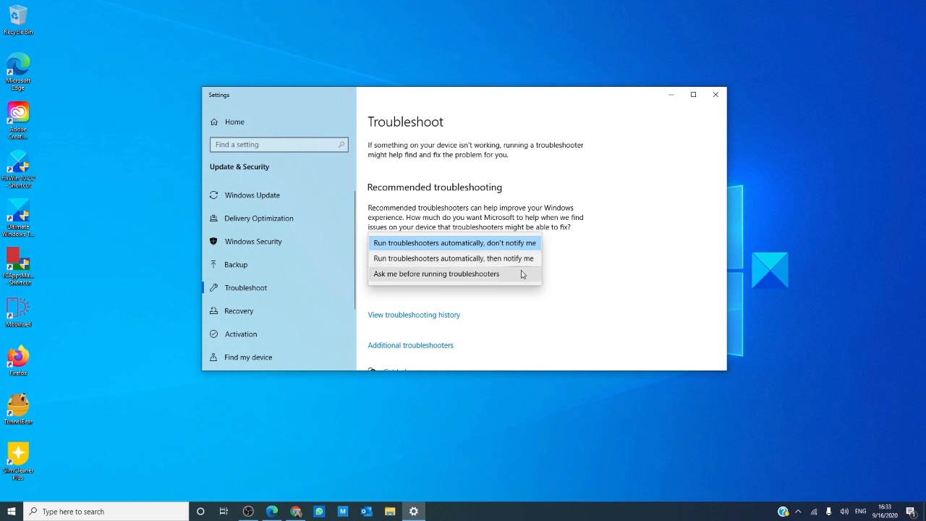
{"action": "mouse_move", "coordinate": [568, 284]}
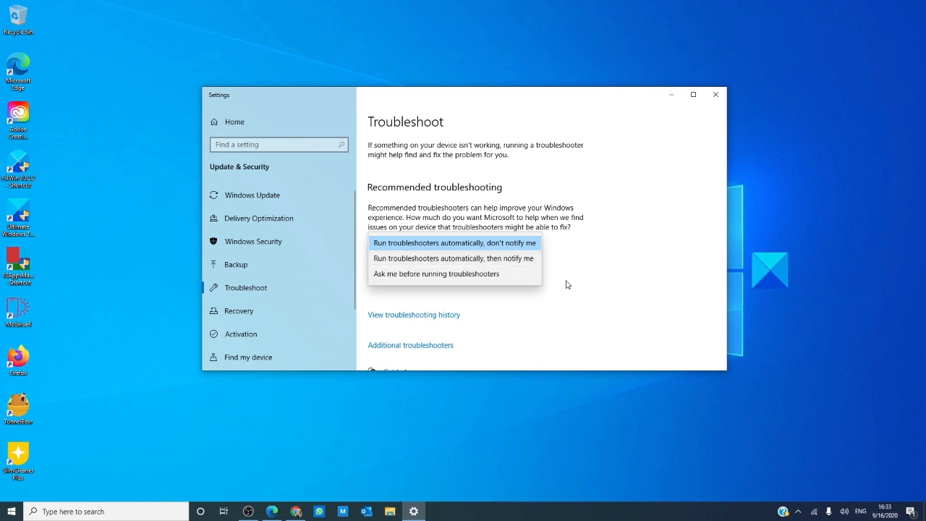
{"action": "left_click", "coordinate": [455, 243]}
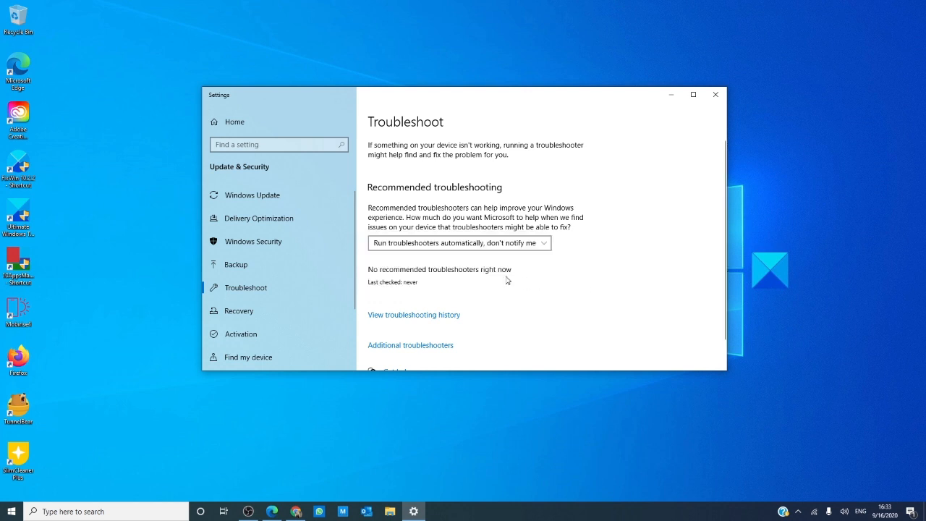
{"action": "mouse_move", "coordinate": [401, 265]}
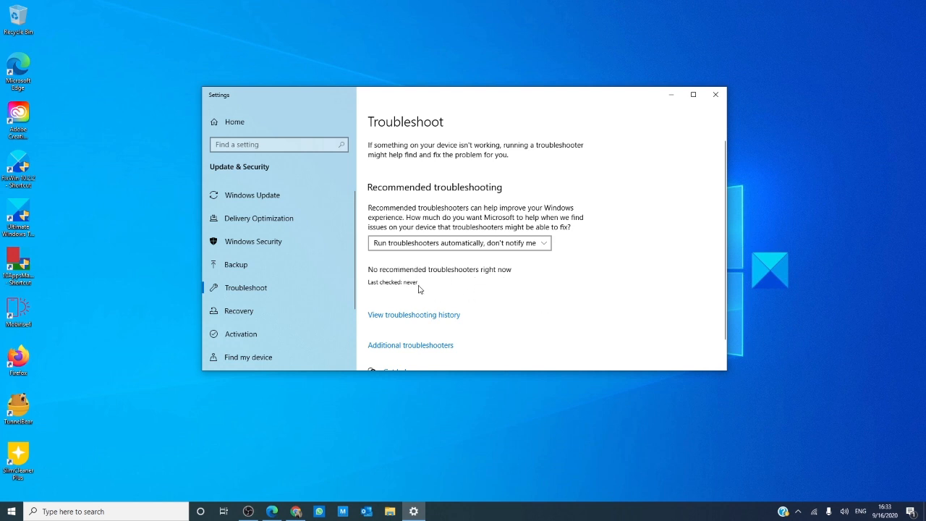
{"action": "mouse_move", "coordinate": [548, 294]}
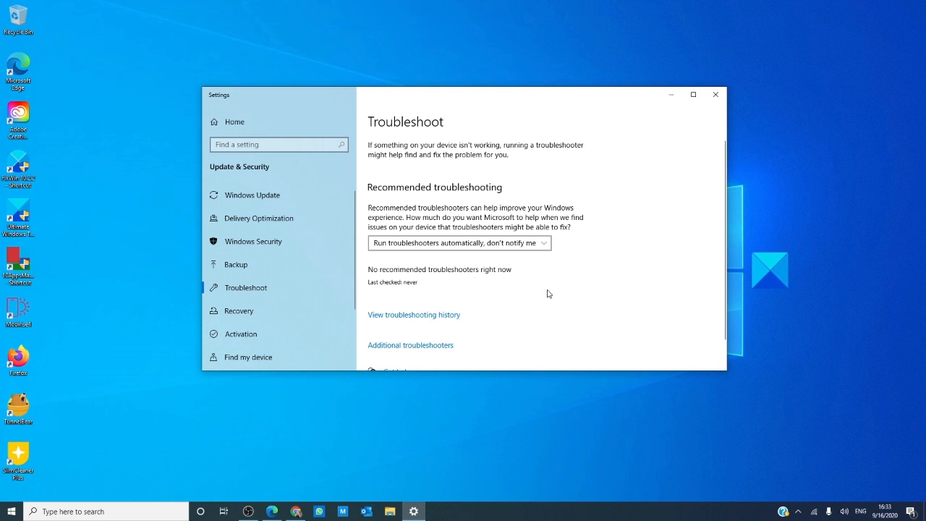
{"action": "left_click", "coordinate": [413, 314]}
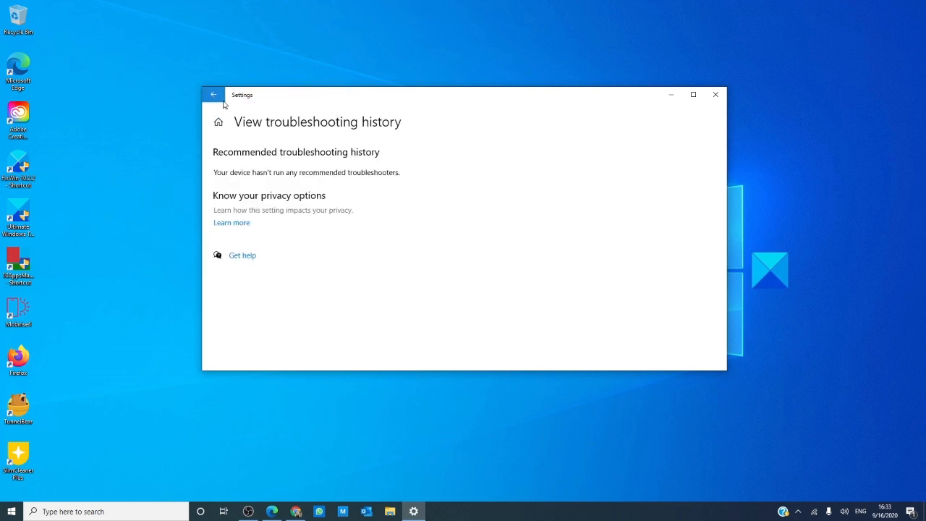
{"action": "left_click", "coordinate": [212, 94]}
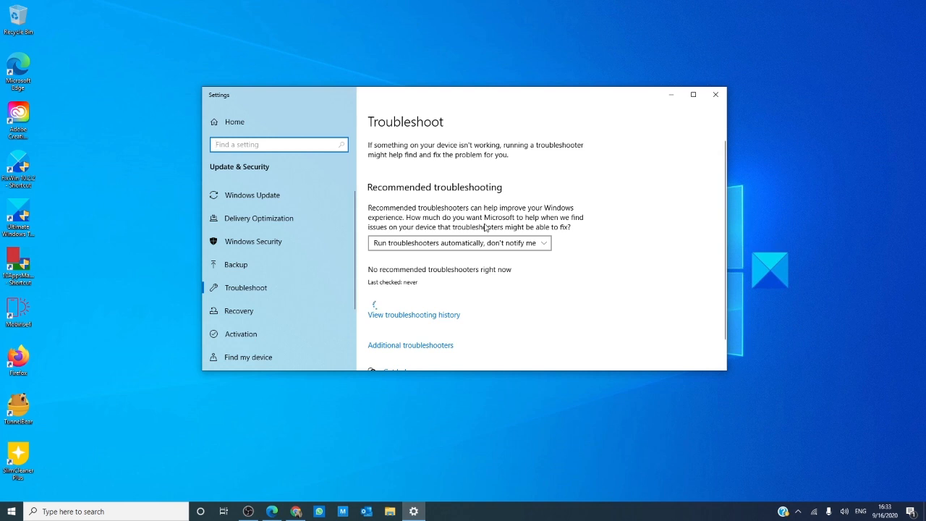
Open Additional troubleshooters and browse past Network Adapter, Power and Program Compatibility.
{"action": "left_click", "coordinate": [411, 345]}
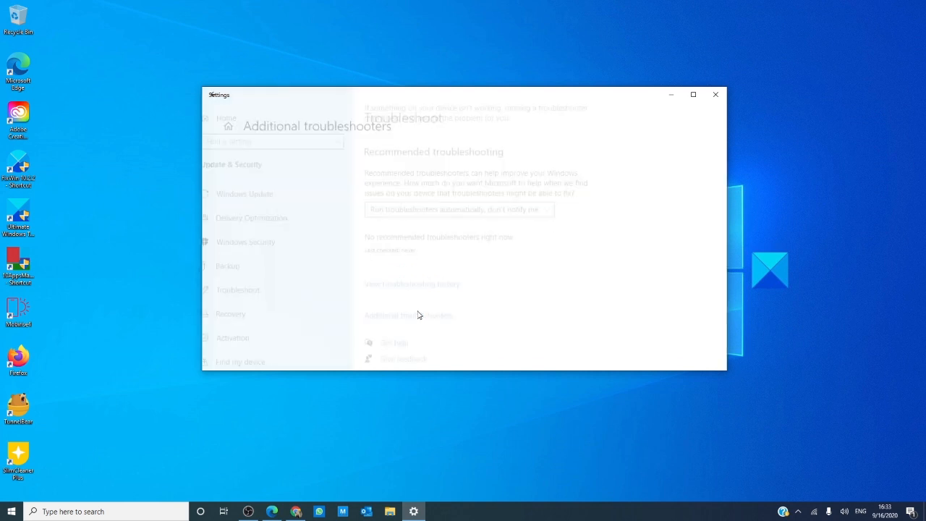
{"action": "left_click", "coordinate": [408, 315]}
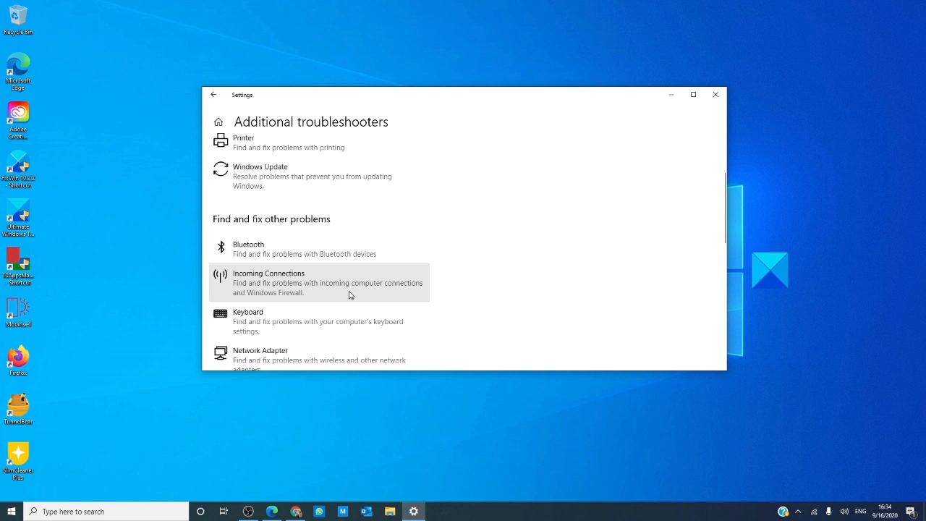
{"action": "scroll", "scroll_direction": "down", "scroll_amount": 3}
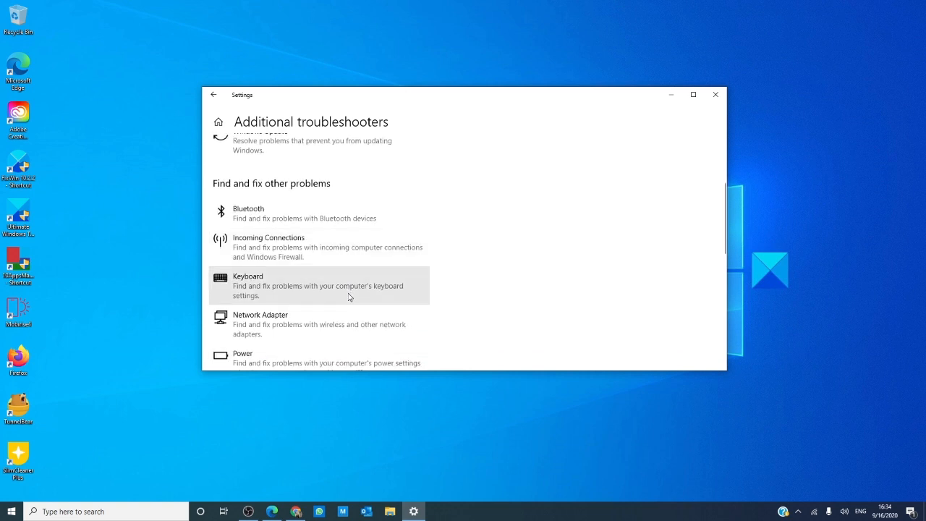
{"action": "mouse_move", "coordinate": [347, 314]}
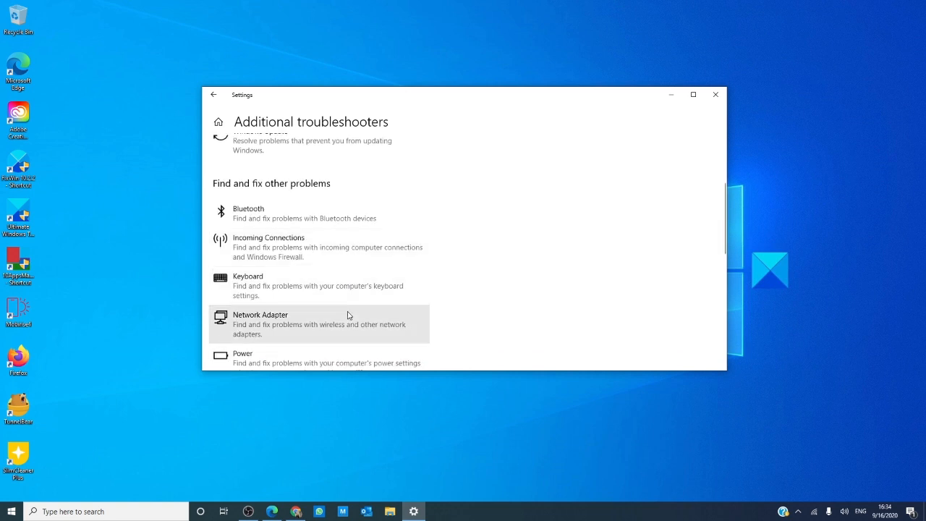
{"action": "scroll", "scroll_direction": "down", "scroll_amount": 3}
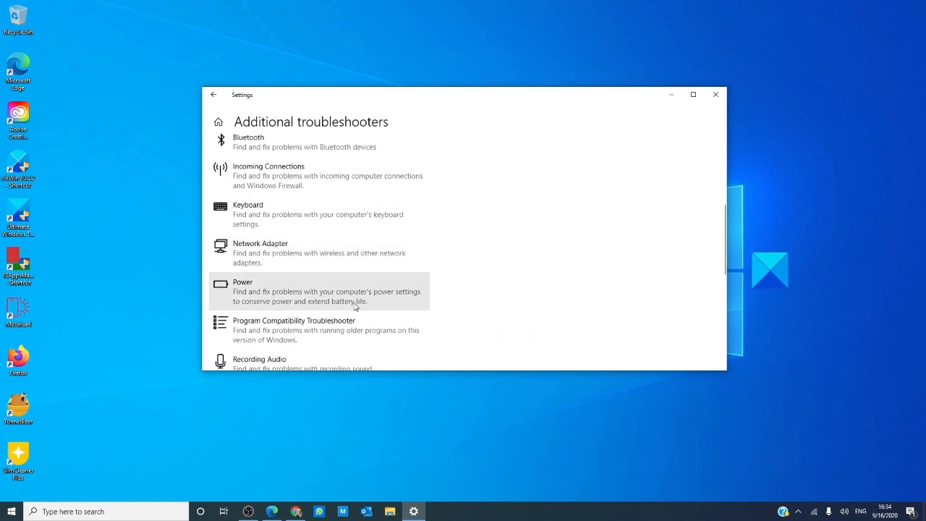
{"action": "mouse_move", "coordinate": [443, 320]}
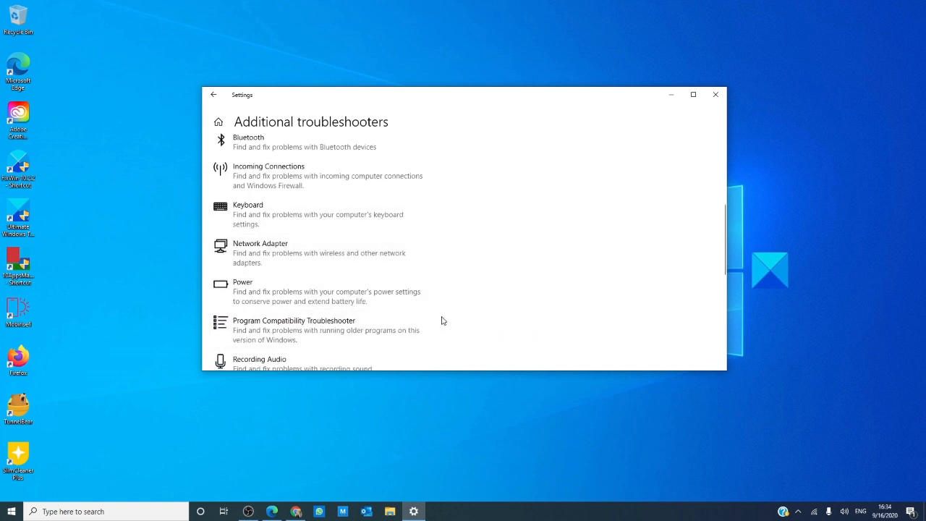
{"action": "mouse_move", "coordinate": [350, 273]}
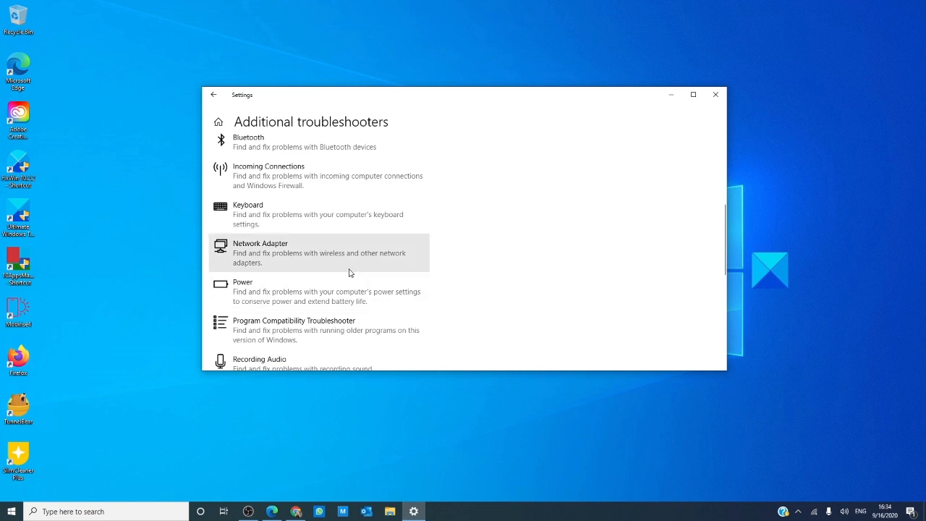
{"action": "scroll", "scroll_direction": "down", "scroll_amount": 3}
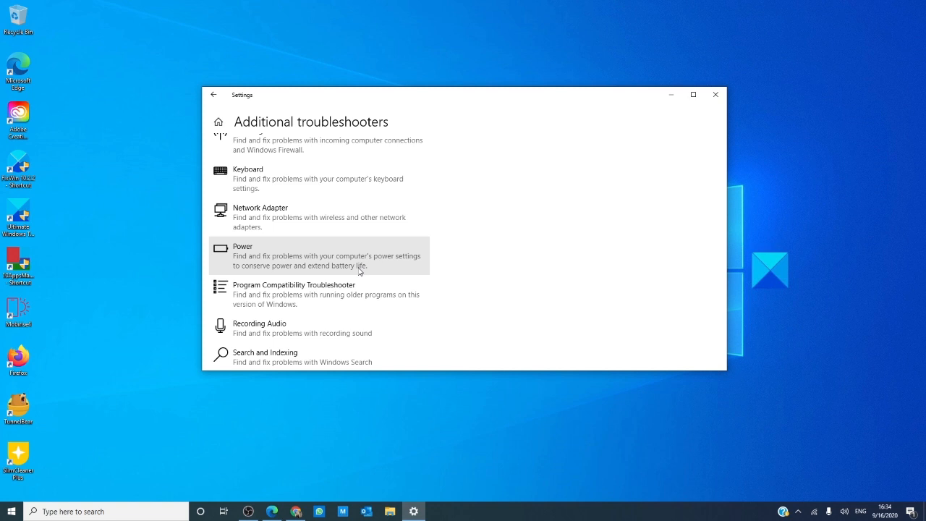
{"action": "scroll", "scroll_direction": "down", "scroll_amount": 3}
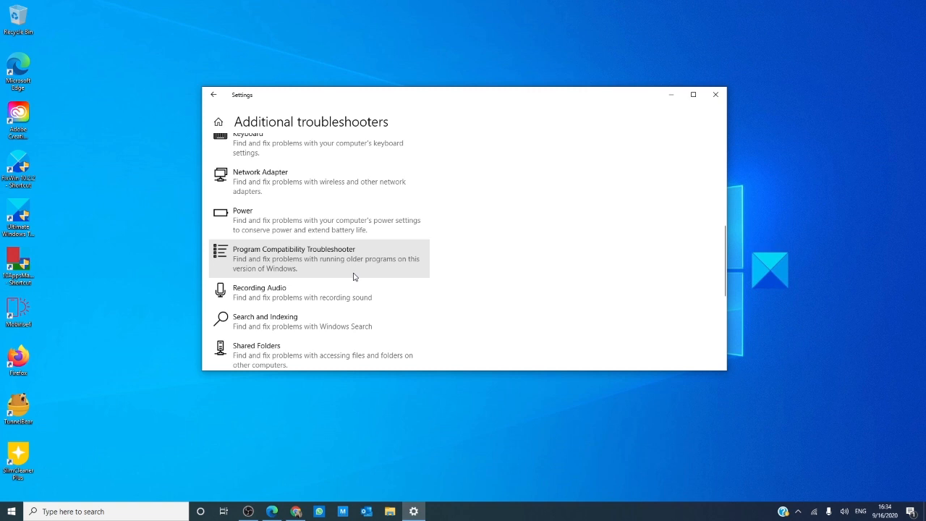
{"action": "mouse_move", "coordinate": [354, 303]}
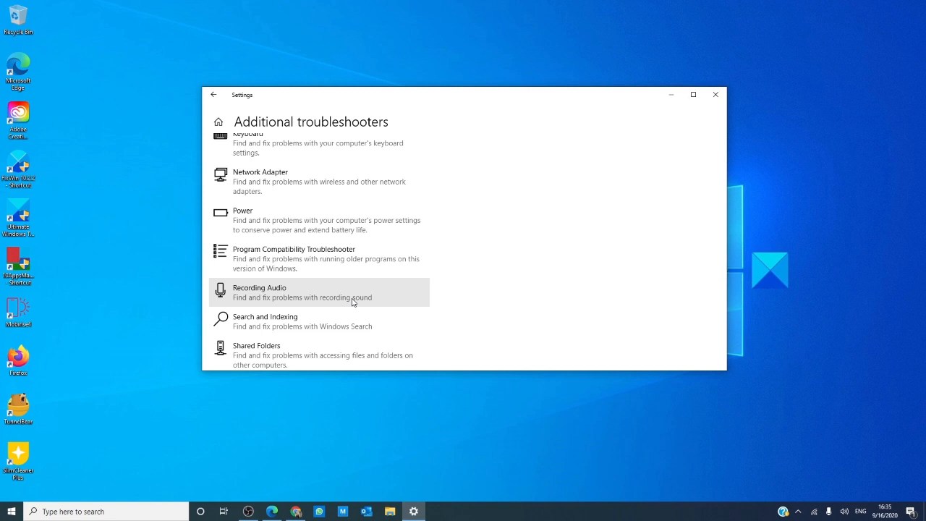
{"action": "scroll", "scroll_direction": "down", "scroll_amount": 3}
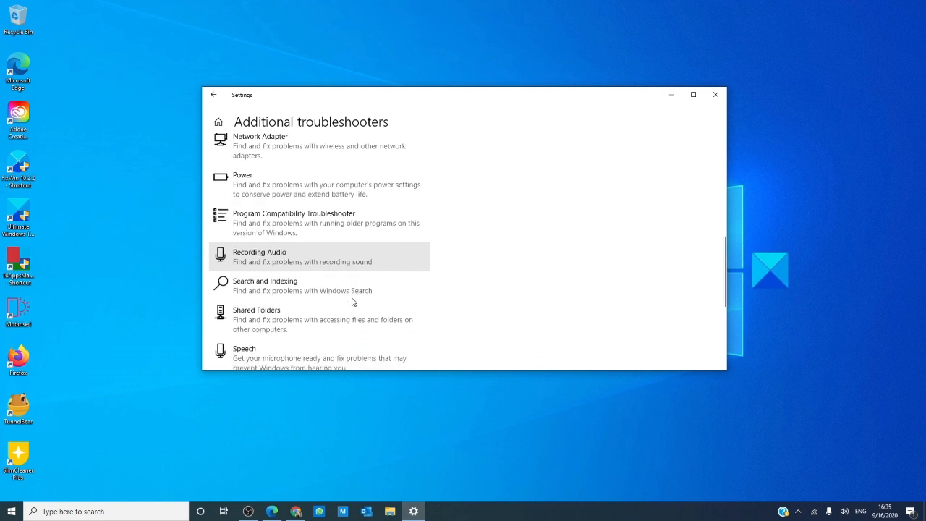
{"action": "mouse_move", "coordinate": [389, 293]}
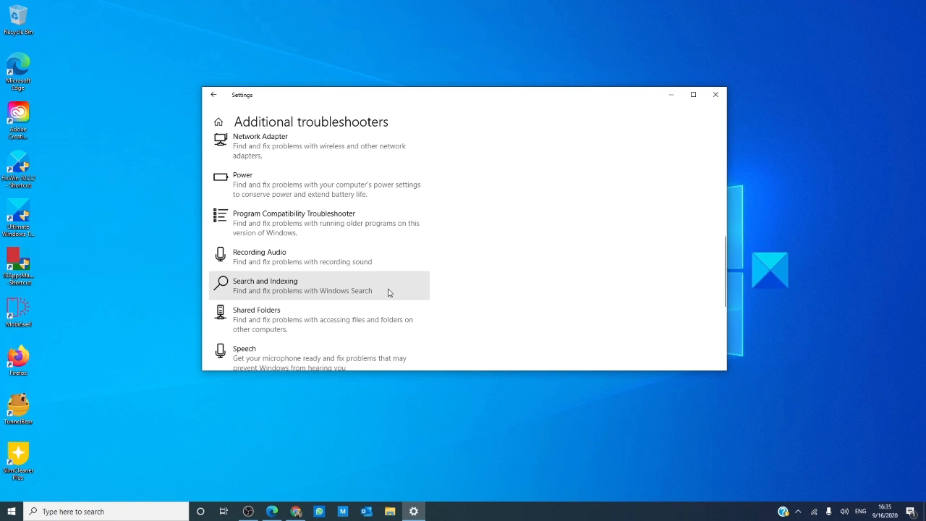
{"action": "mouse_move", "coordinate": [389, 332]}
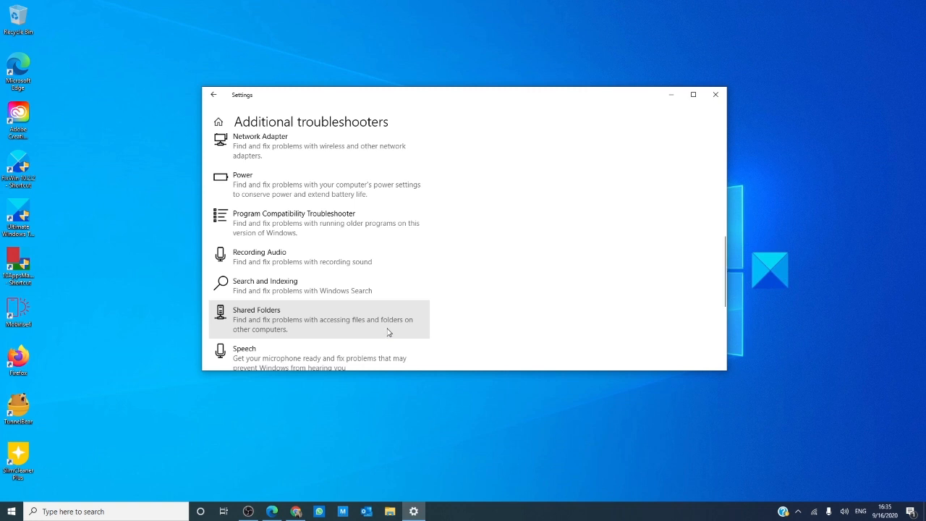
{"action": "scroll", "scroll_direction": "down", "scroll_amount": 3}
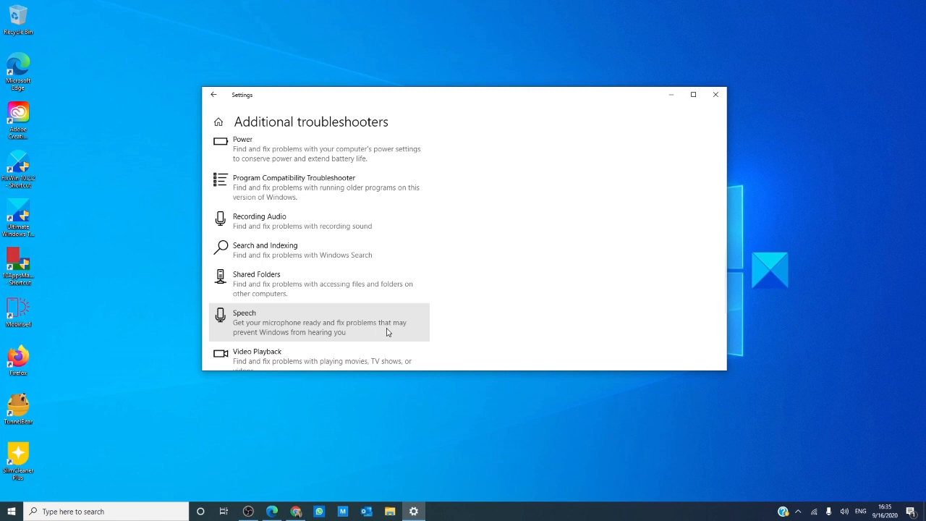
{"action": "scroll", "scroll_direction": "down", "scroll_amount": 3}
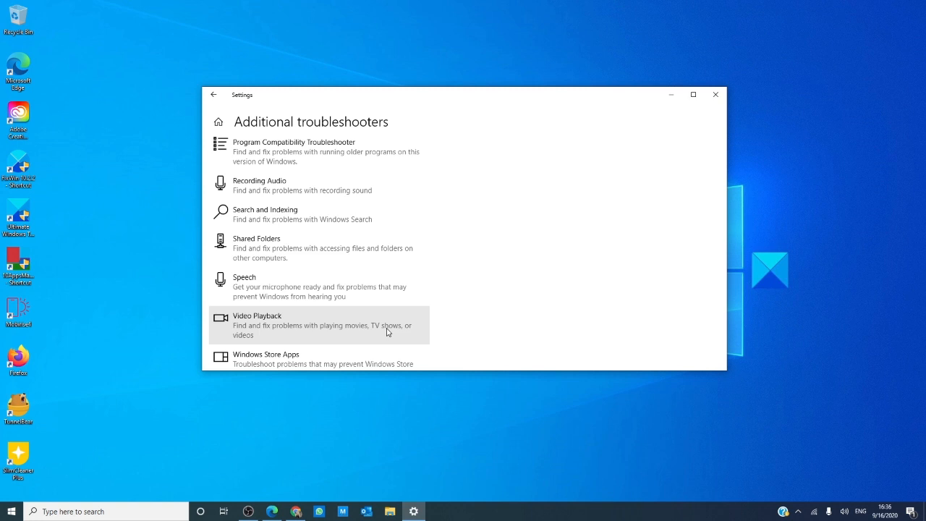
{"action": "scroll", "scroll_direction": "down", "scroll_amount": 3}
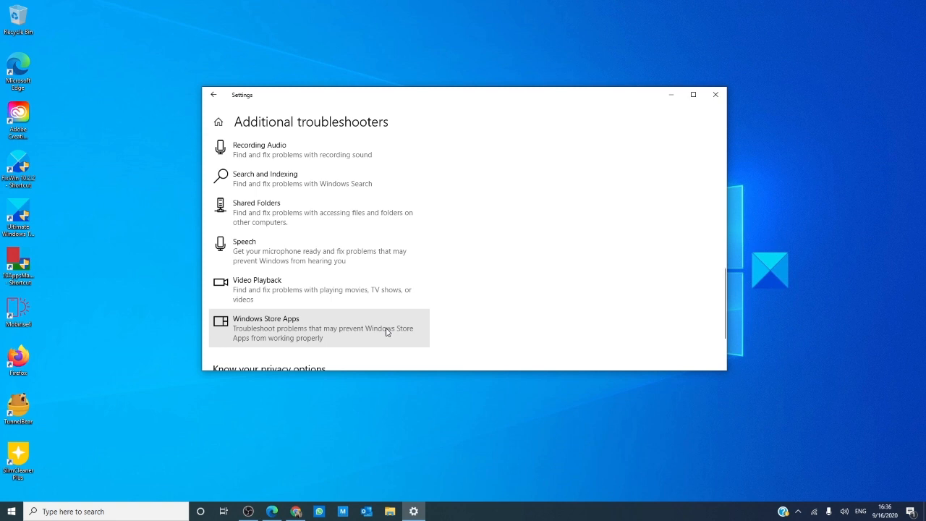
{"action": "scroll", "scroll_direction": "up", "scroll_amount": 3}
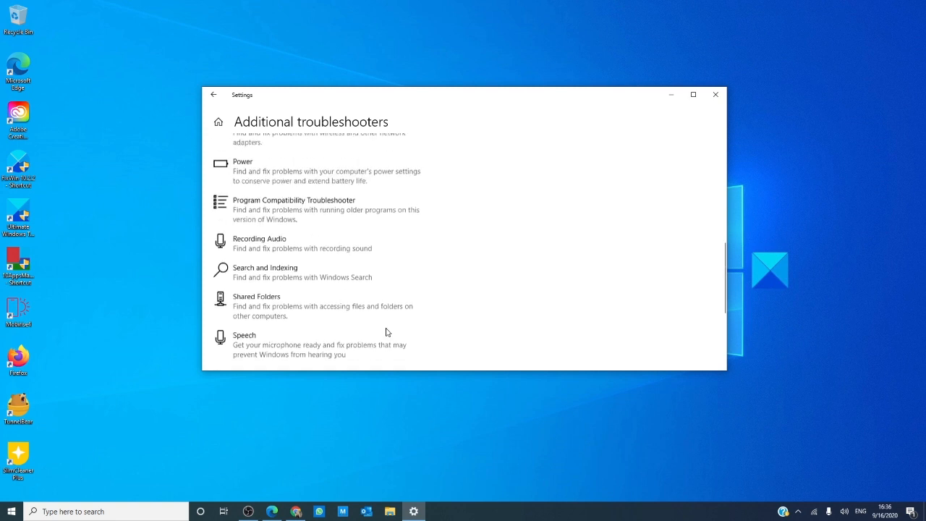
{"action": "scroll", "scroll_direction": "up", "scroll_amount": 3}
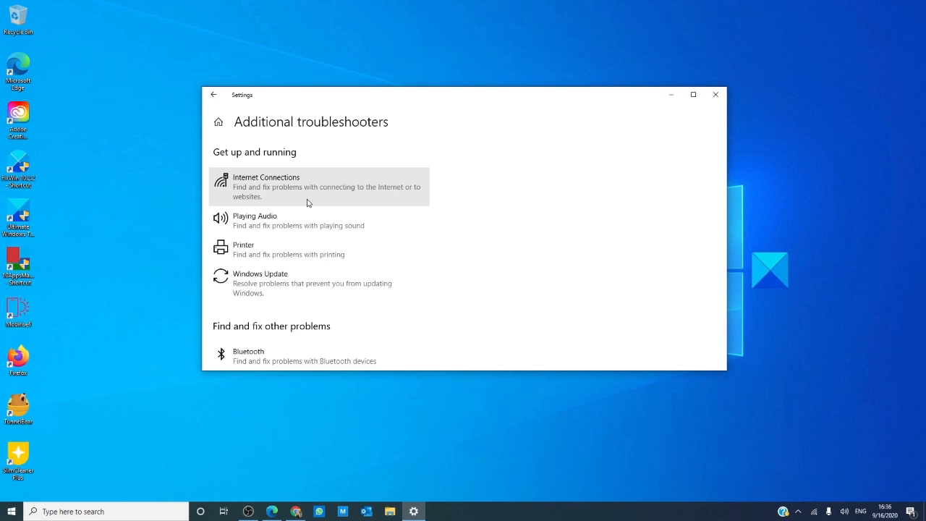
Close the Additional troubleshooters Settings window, leaving the desktop empty.
{"action": "scroll", "scroll_direction": "down", "scroll_amount": 3}
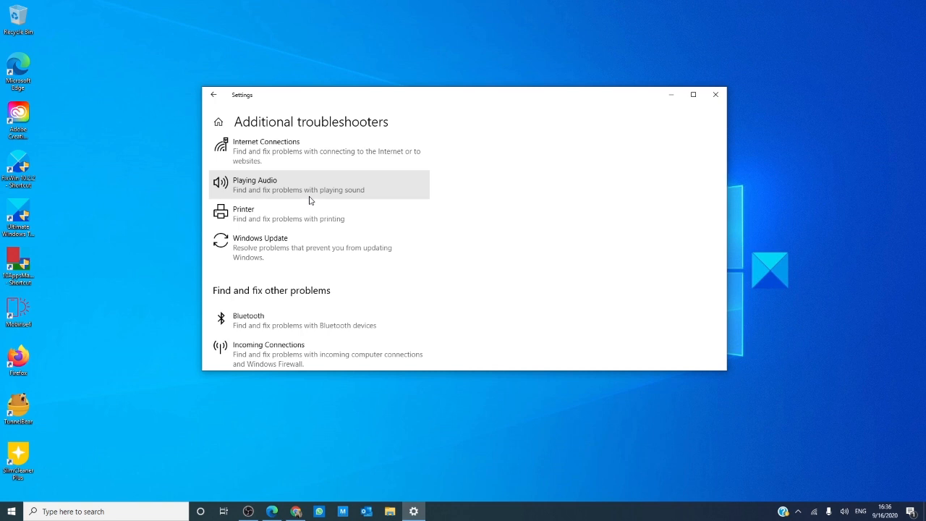
{"action": "mouse_move", "coordinate": [312, 217]}
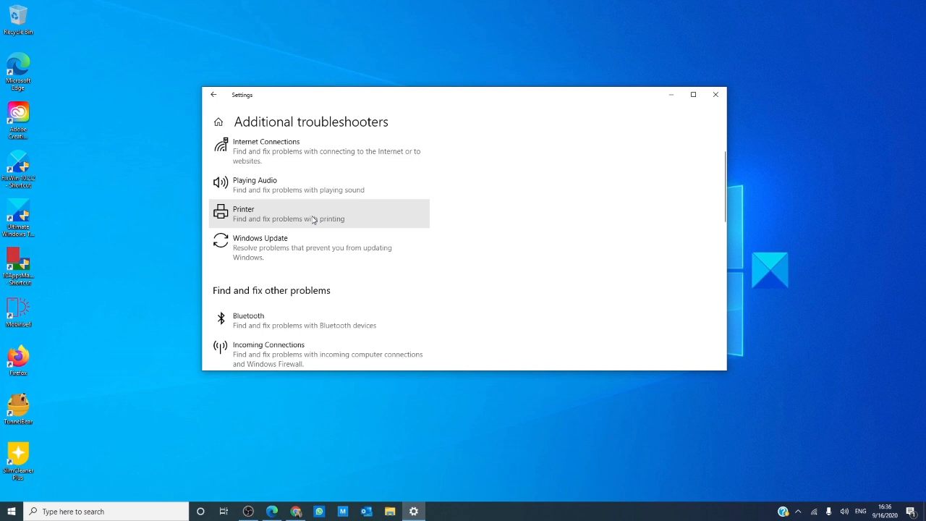
{"action": "mouse_move", "coordinate": [354, 218]}
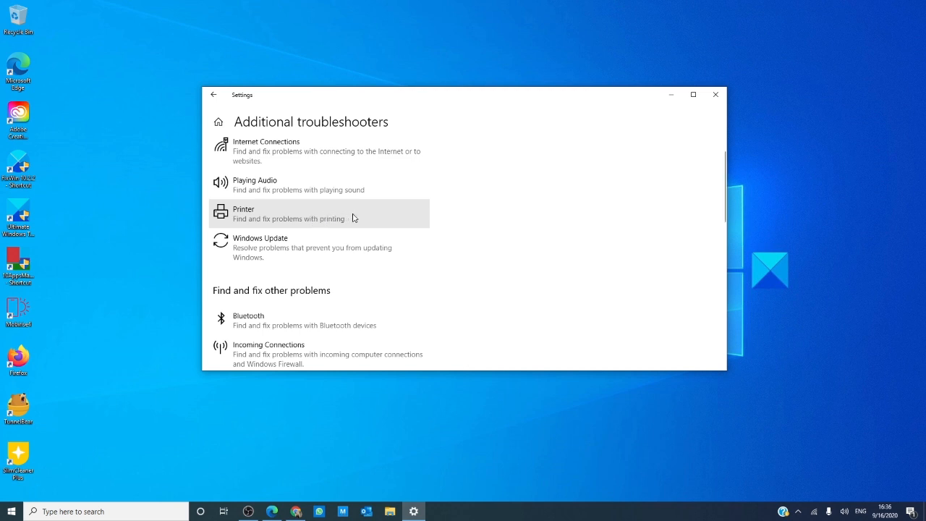
{"action": "mouse_move", "coordinate": [355, 258]}
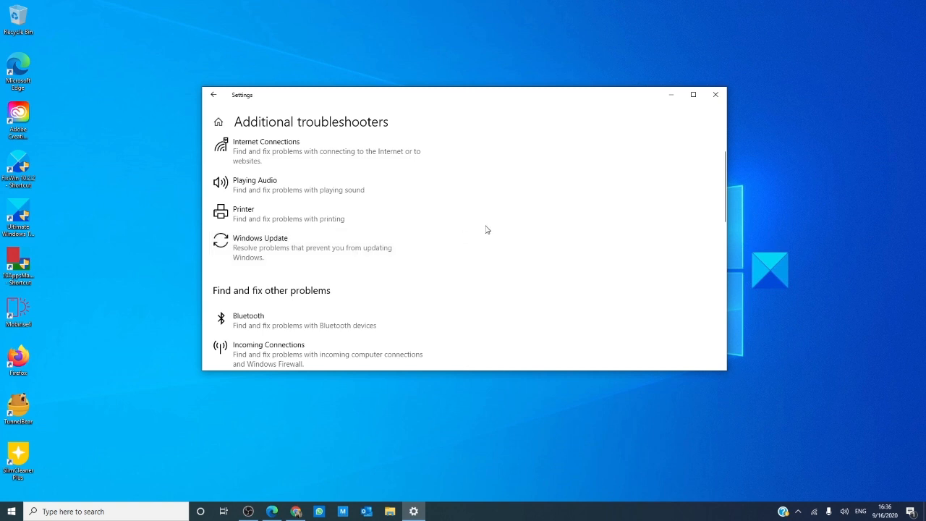
{"action": "left_click", "coordinate": [716, 94]}
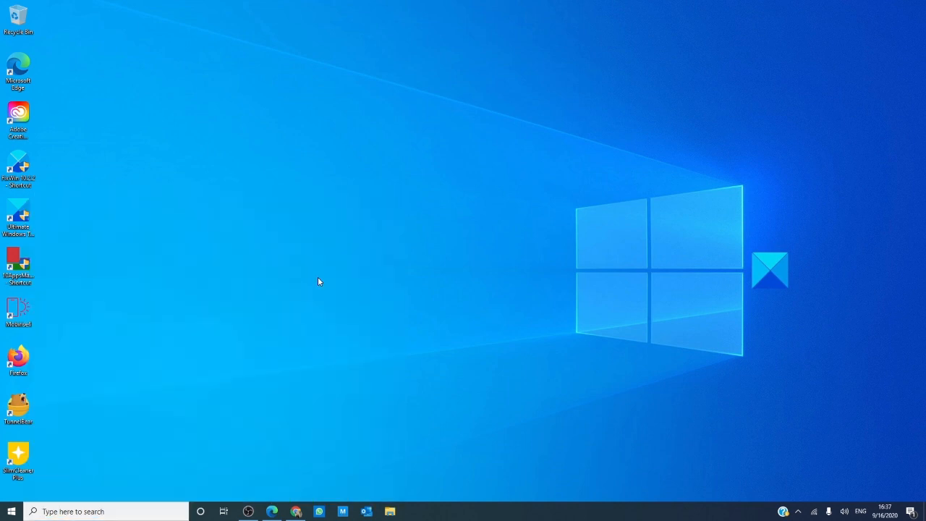
{"action": "left_click", "coordinate": [413, 511]}
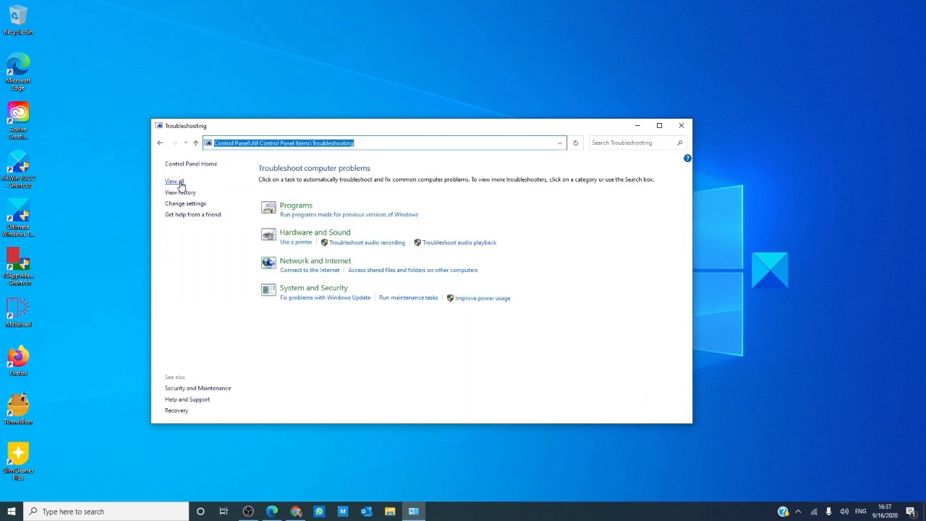
{"action": "left_click", "coordinate": [173, 181]}
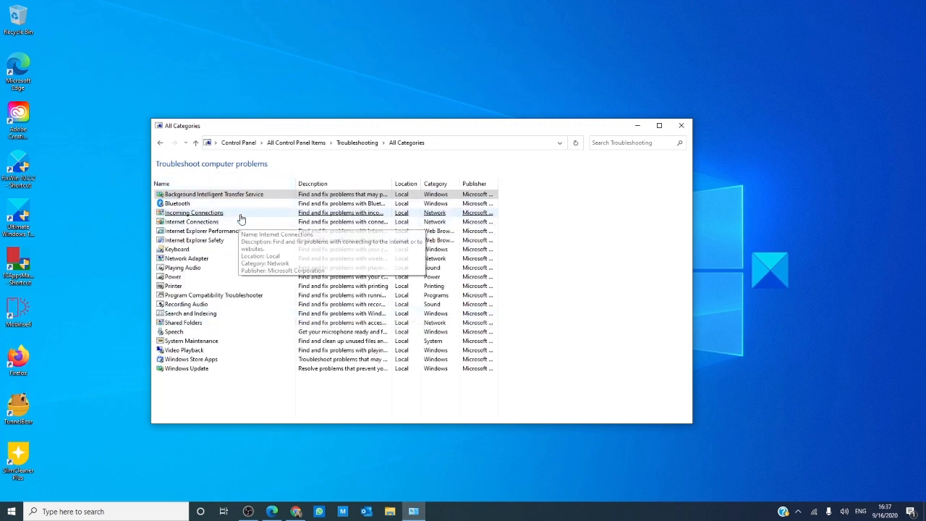
{"action": "mouse_move", "coordinate": [222, 323]}
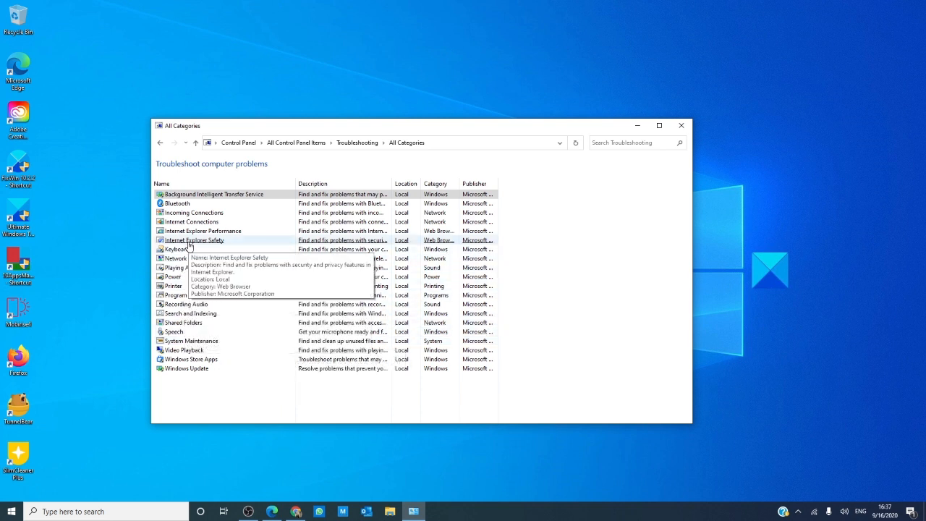
{"action": "mouse_move", "coordinate": [203, 230]}
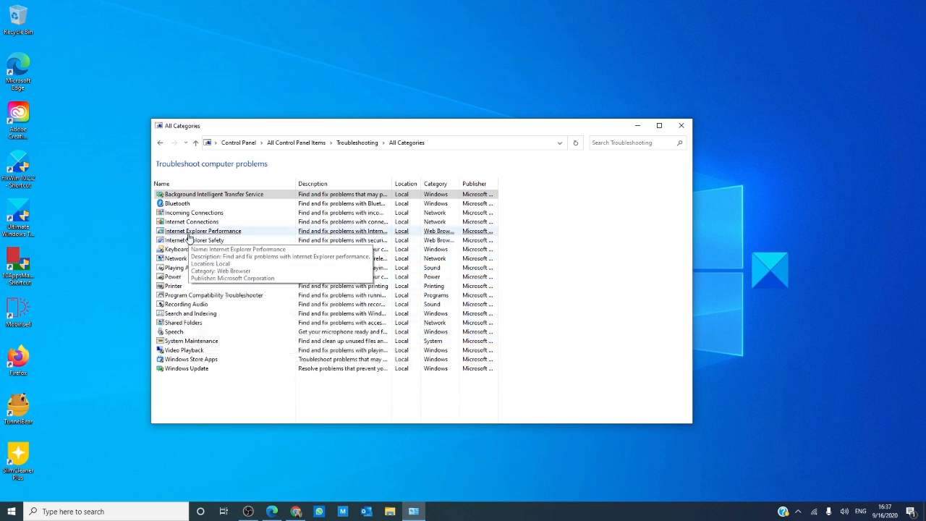
{"action": "mouse_move", "coordinate": [644, 218]}
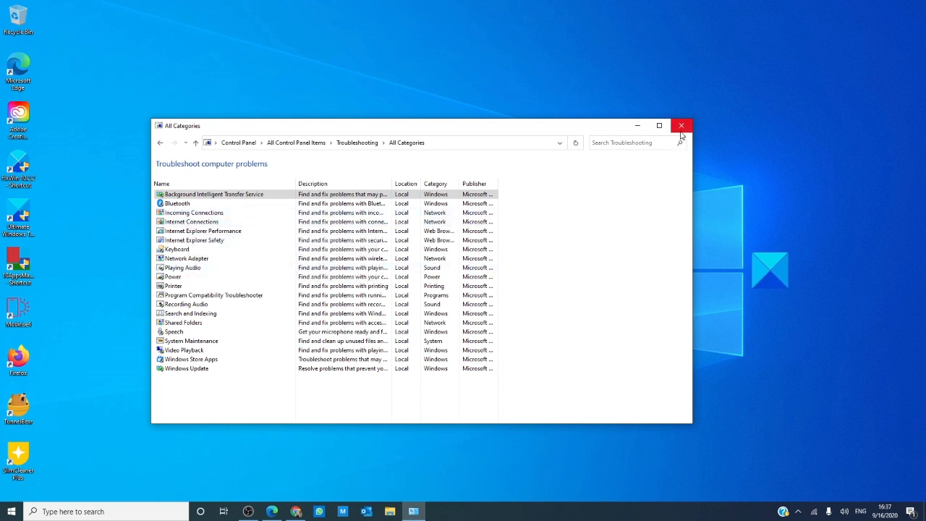
{"action": "left_click", "coordinate": [681, 126]}
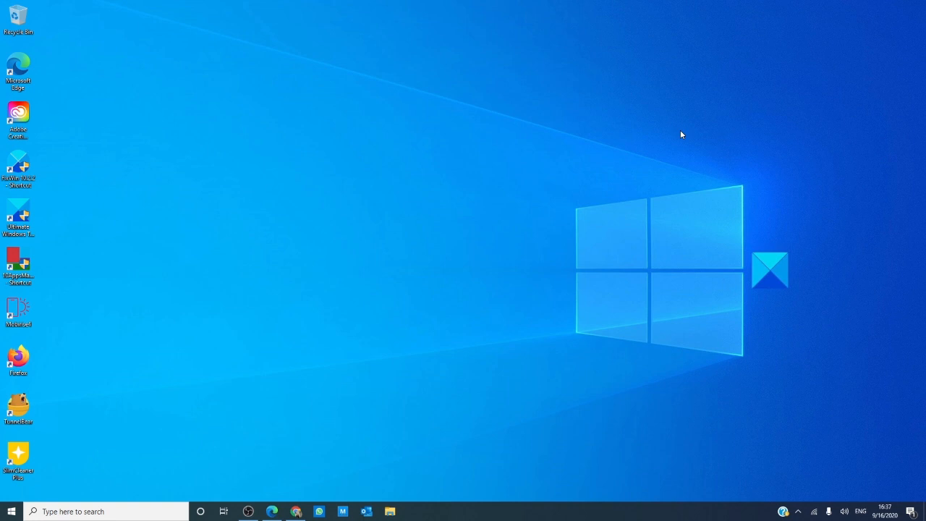
{"action": "mouse_move", "coordinate": [648, 163]}
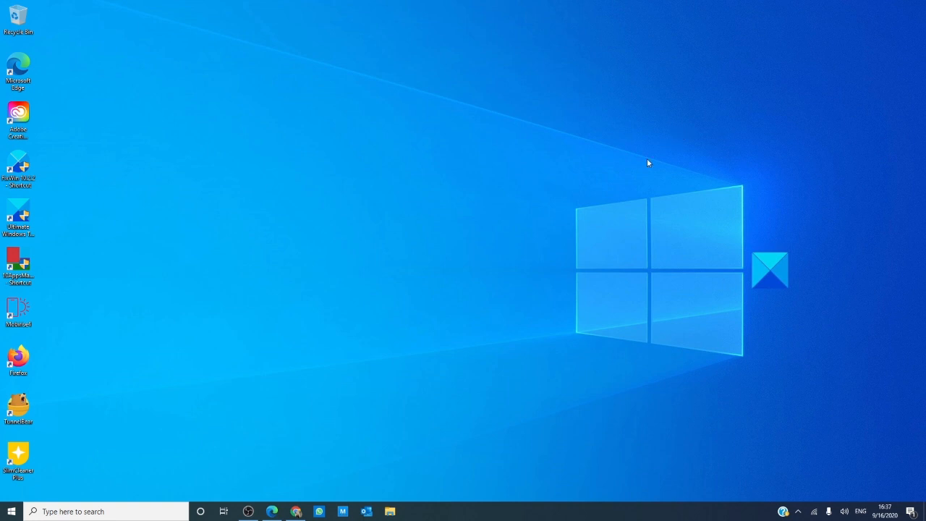
Search for Command Prompt and run it as administrator.
{"action": "left_click", "coordinate": [101, 511]}
{"action": "type", "text": "c"}
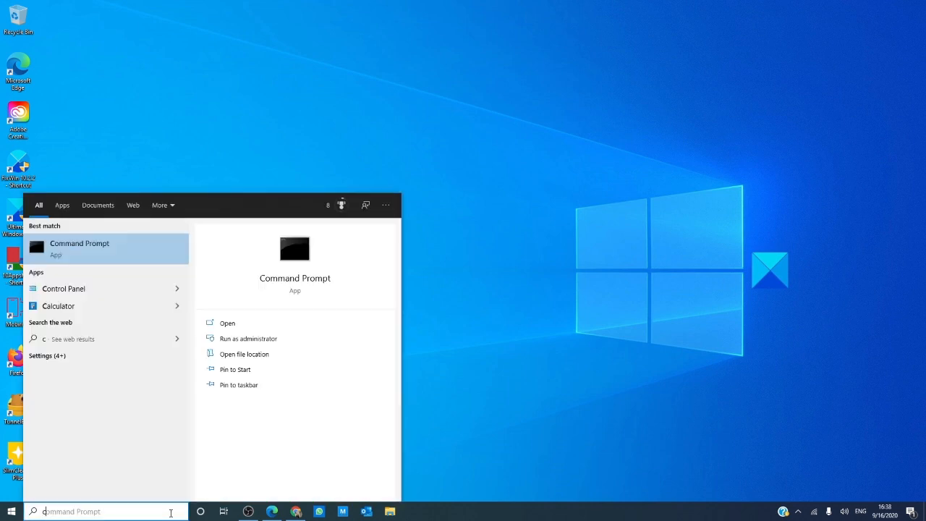
{"action": "mouse_move", "coordinate": [248, 338]}
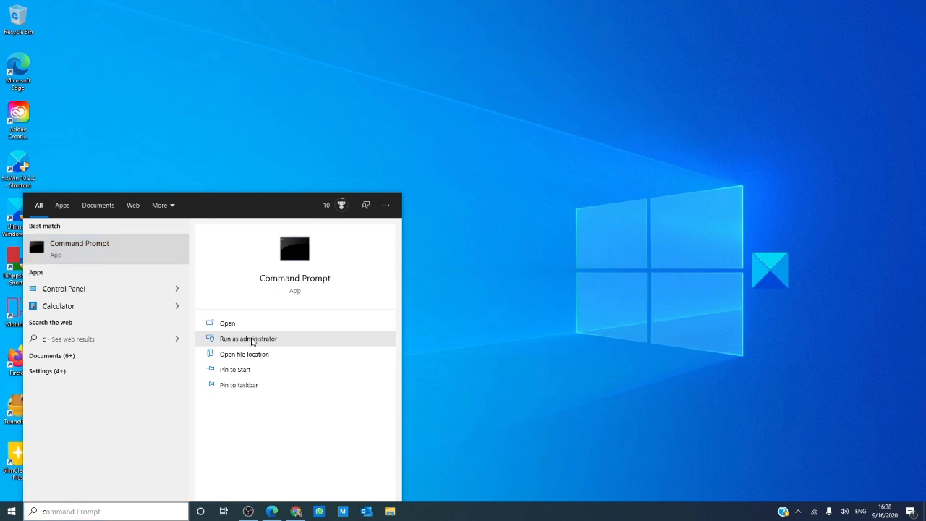
{"action": "left_click", "coordinate": [248, 338]}
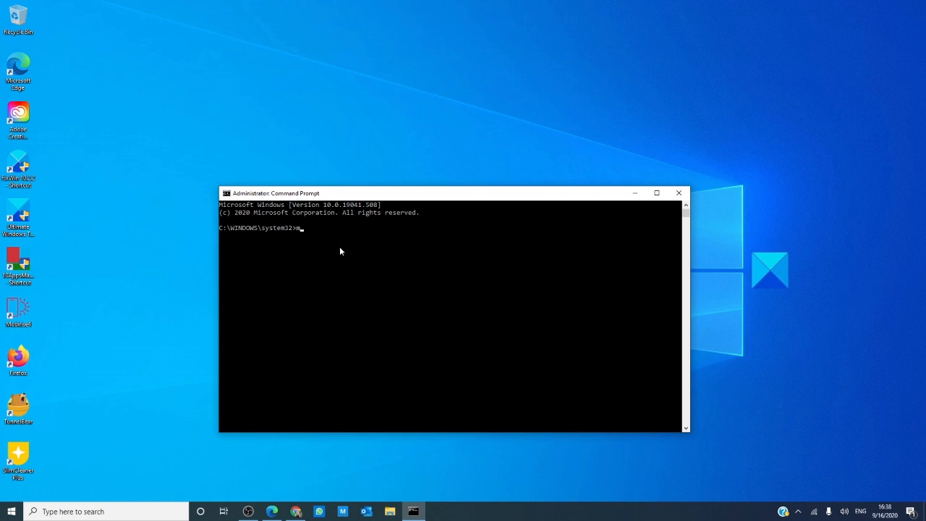
Type 'msdt.exe -id devicediagno' at the elevated prompt without running it.
{"action": "type", "text": "msdt"}
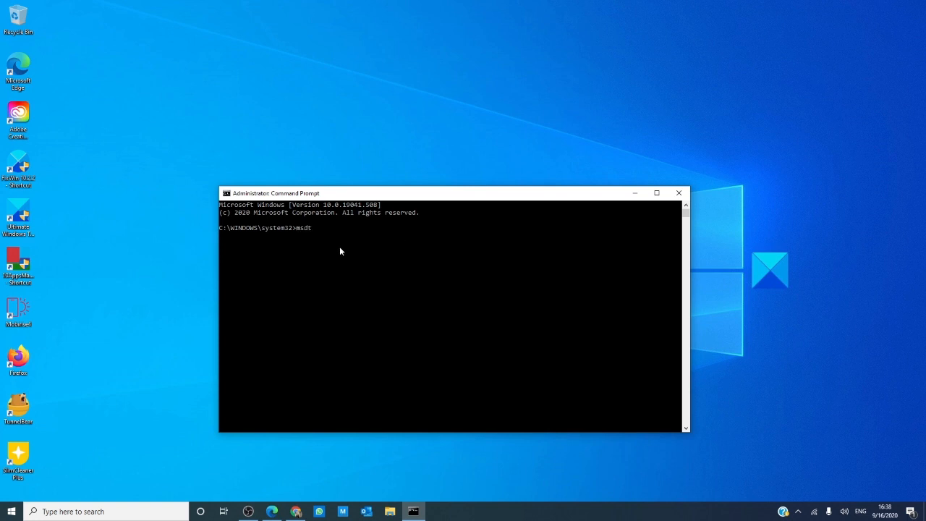
{"action": "type", "text": ".exe"}
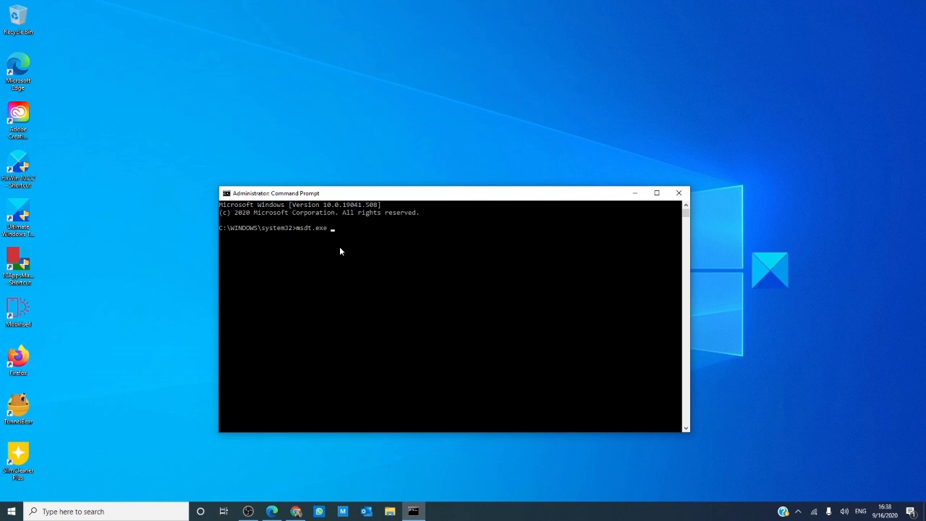
{"action": "type", "text": "-id"}
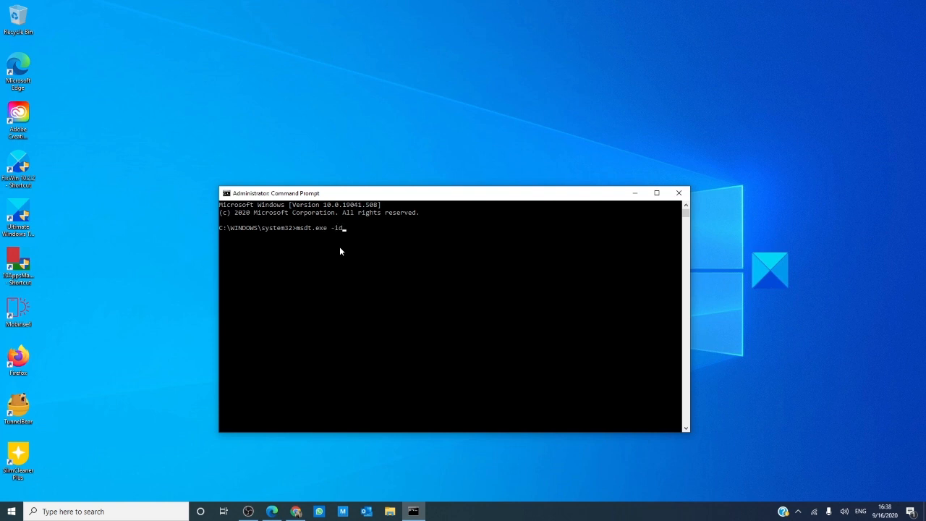
{"action": "type", "text": "device"}
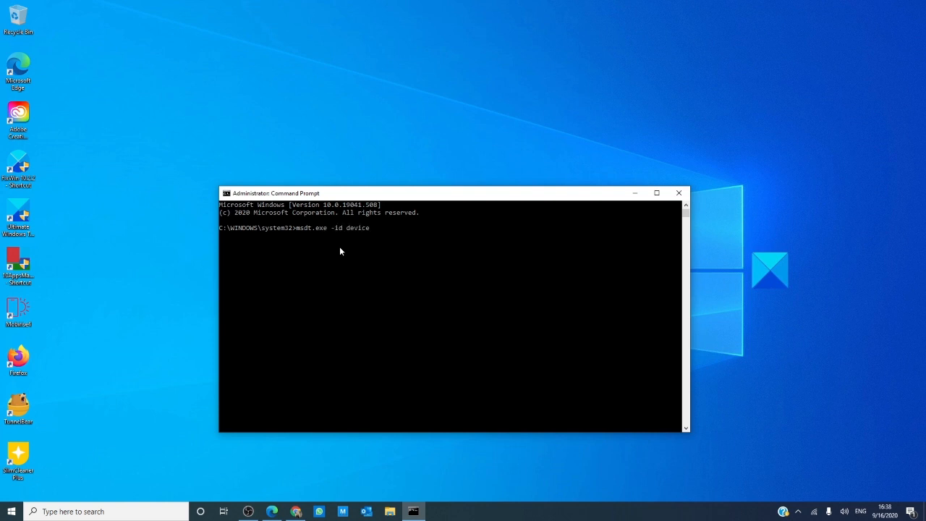
{"action": "type", "text": "diagno"}
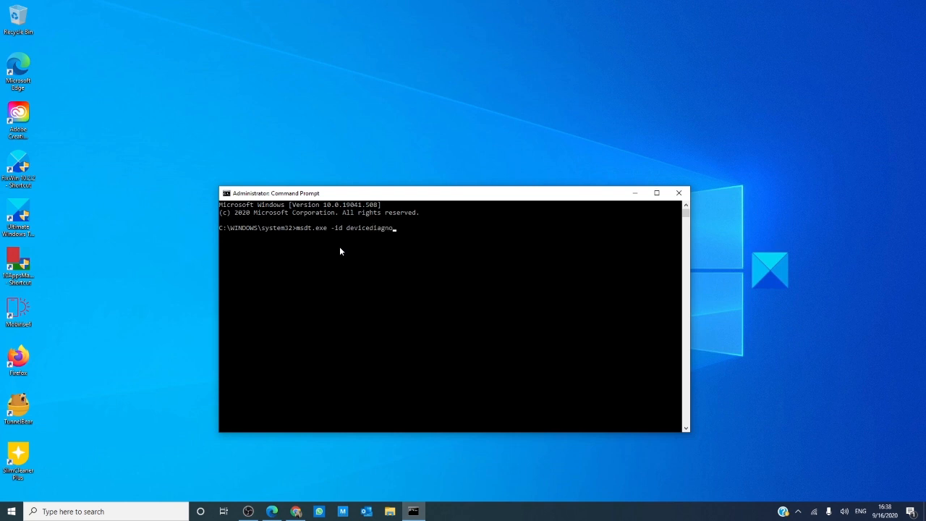